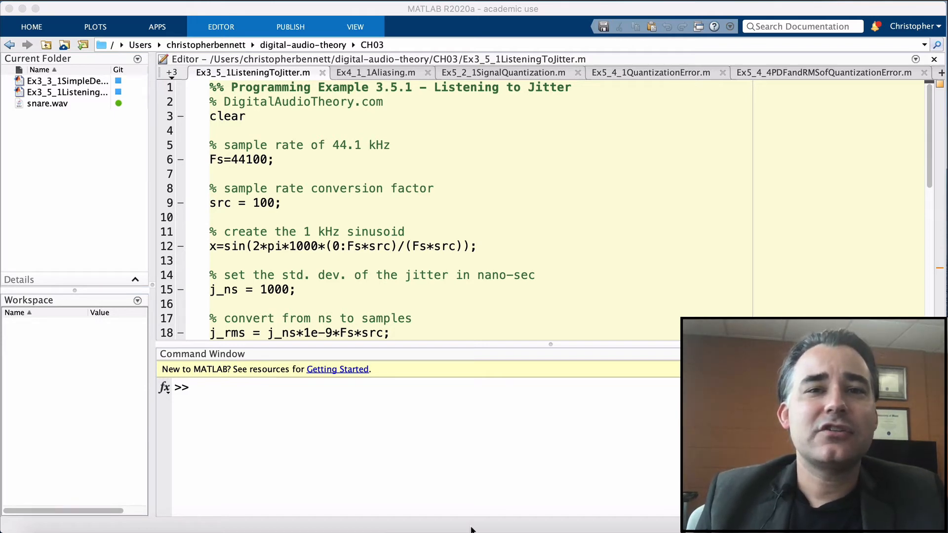
{"action": "mouse_move", "coordinate": [473, 496]}
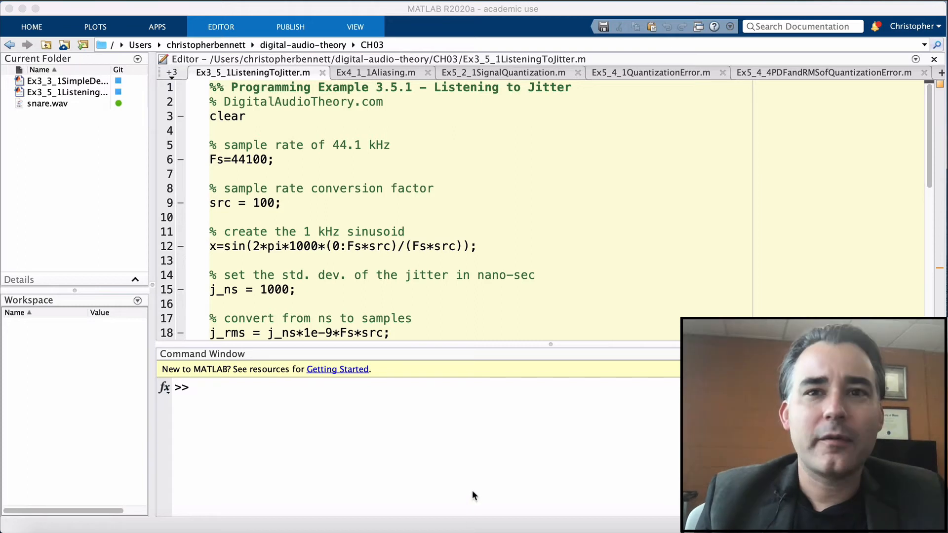
{"action": "mouse_move", "coordinate": [487, 486]}
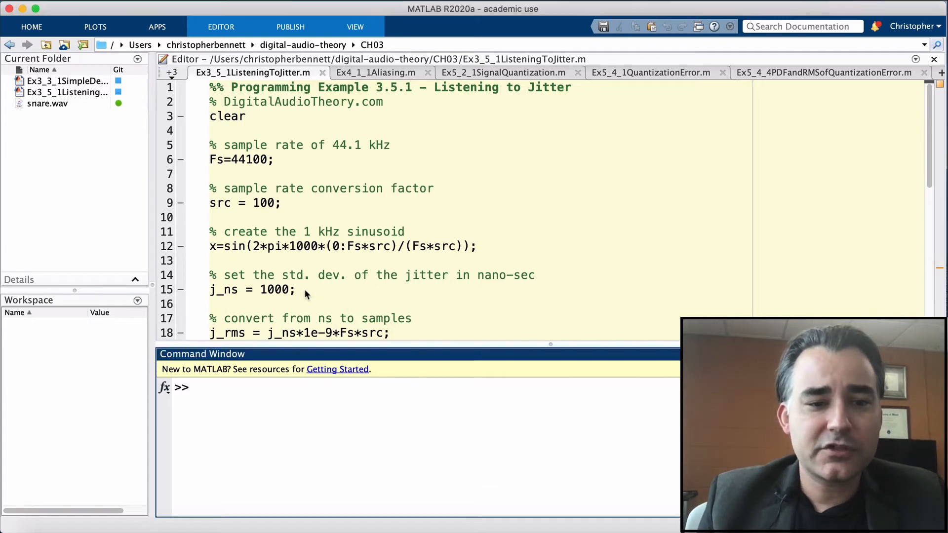
- Evaluate the sample-rate and 1 kHz sinusoid lines and the j_ns = 1000 line into the workspace
{"action": "triple_click", "coordinate": [251, 289]}
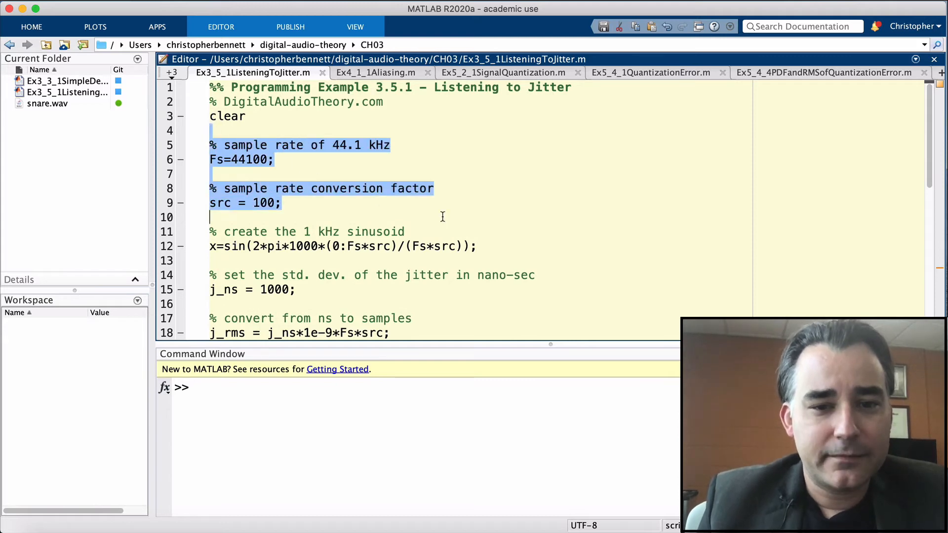
{"action": "right_click", "coordinate": [291, 239]}
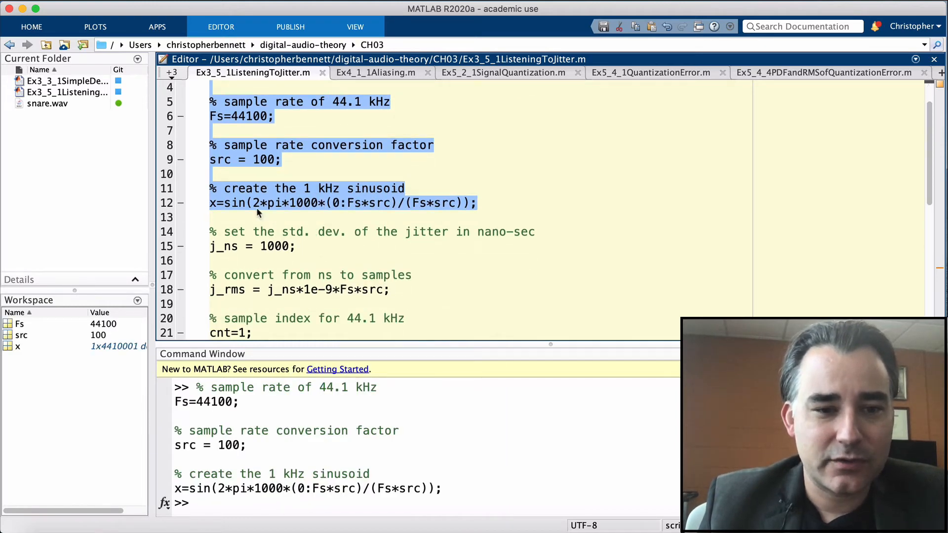
{"action": "double_click", "coordinate": [304, 202]}
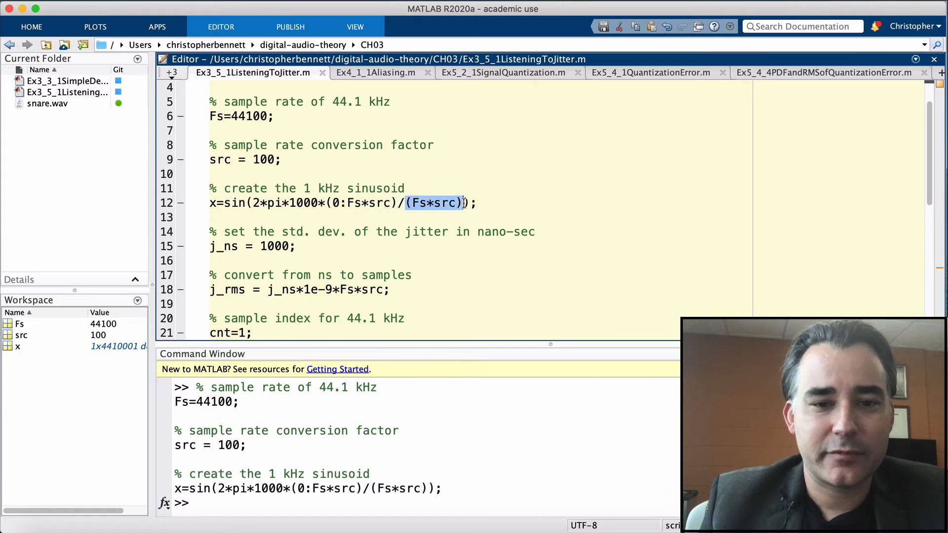
{"action": "scroll", "scroll_direction": "down", "scroll_amount": 3}
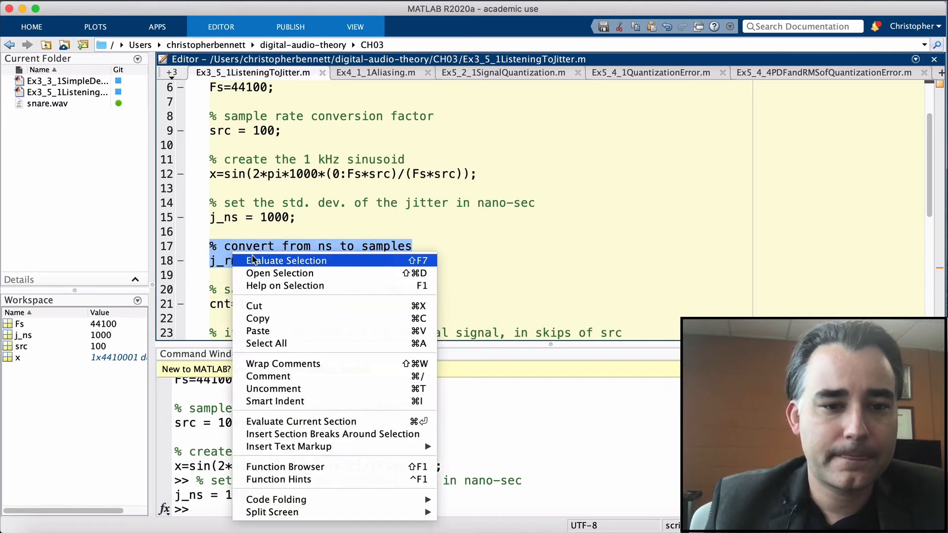
- Evaluate the nanosecond-to-samples conversion so j_rms = 4.4100 appears in the Command Window
{"action": "left_click", "coordinate": [287, 261]}
{"action": "type", "text": "j_rms"}
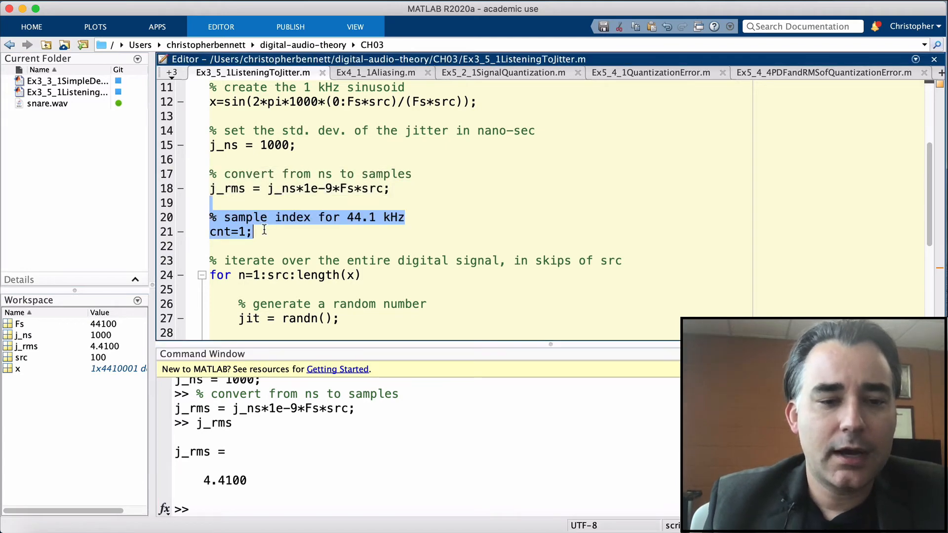
{"action": "scroll", "scroll_direction": "down", "scroll_amount": 3}
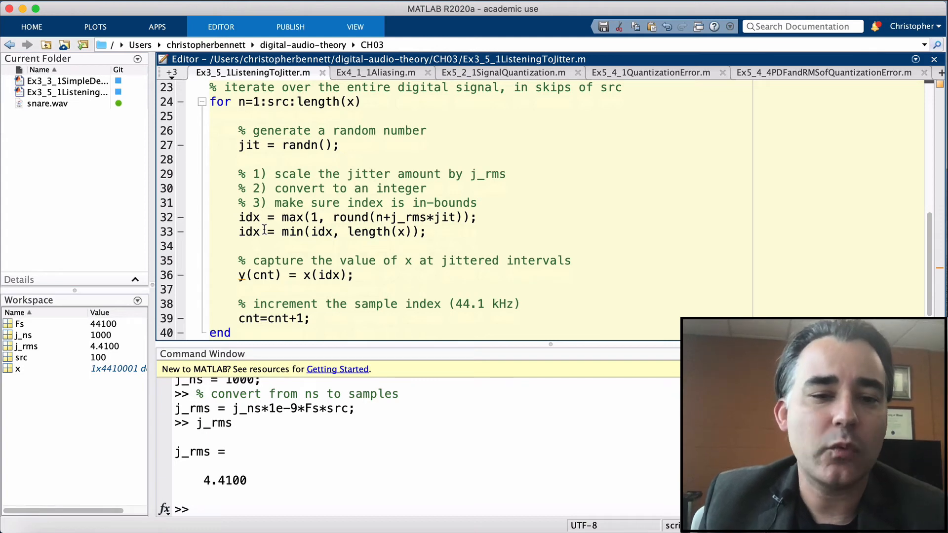
{"action": "mouse_move", "coordinate": [243, 102]}
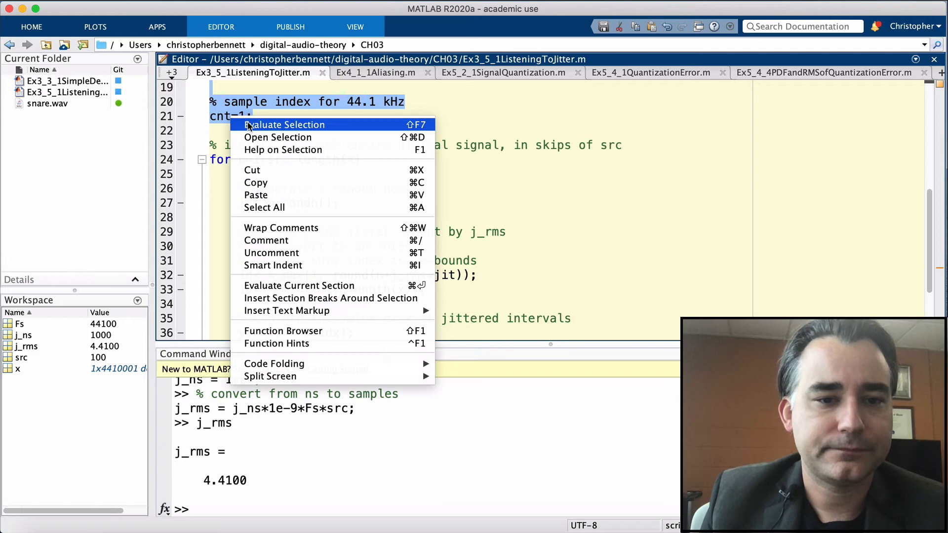
- Evaluate the cnt = 1 initialisation and the randn() line, giving jit = 0.7204
{"action": "left_click", "coordinate": [284, 125]}
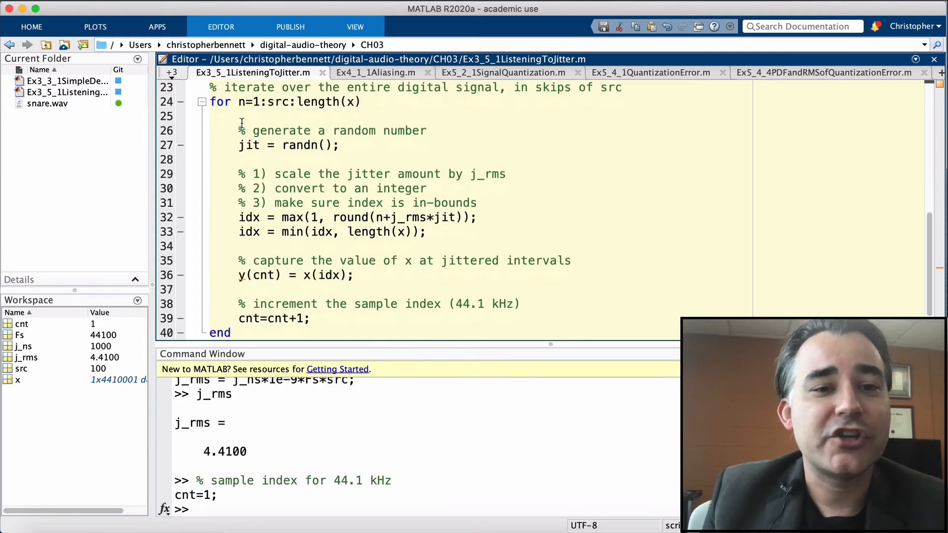
{"action": "triple_click", "coordinate": [284, 145]}
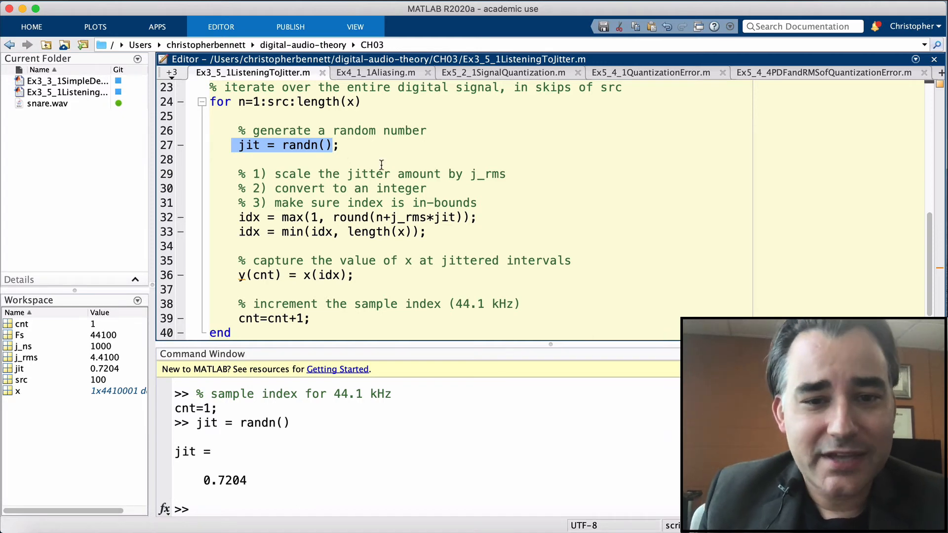
{"action": "left_click", "coordinate": [442, 217]}
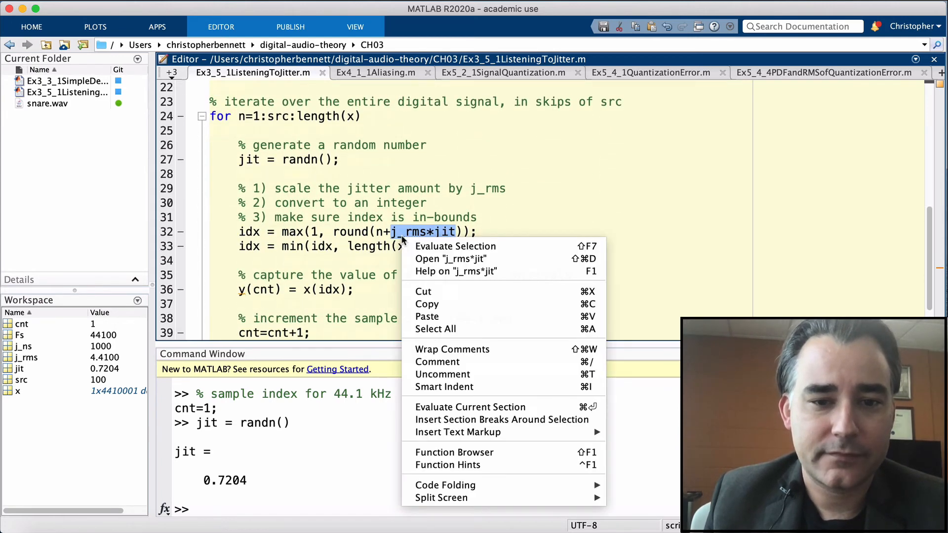
- Evaluate j_rms*jit (3.1768), set n = 1 and evaluate round(n+j_rms*jit) to get 4
{"action": "left_click", "coordinate": [456, 246]}
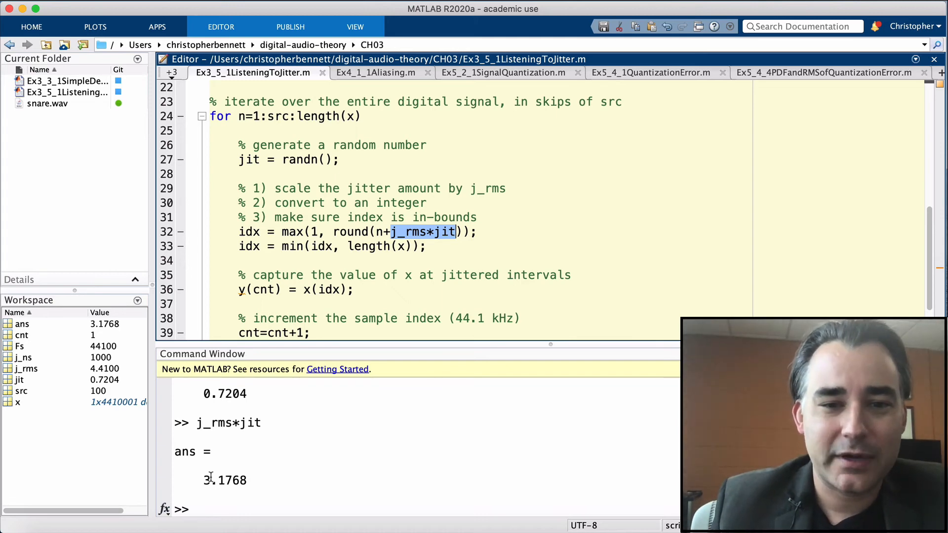
{"action": "mouse_move", "coordinate": [405, 239]}
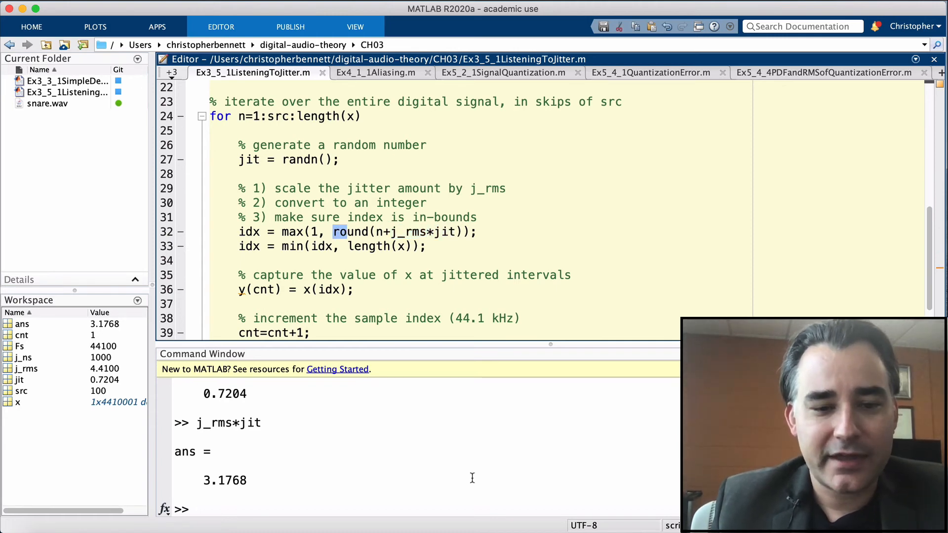
{"action": "type", "text": "n=1"}
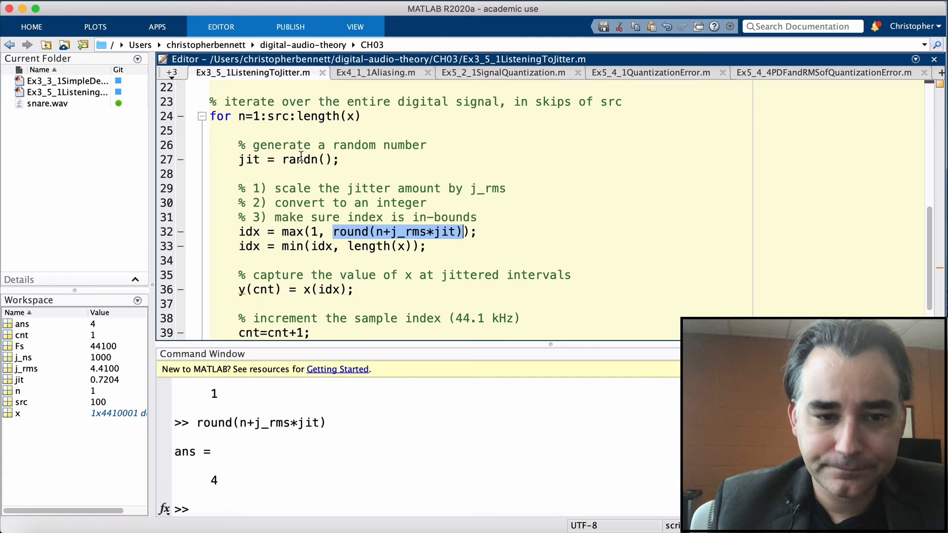
{"action": "mouse_move", "coordinate": [254, 236]}
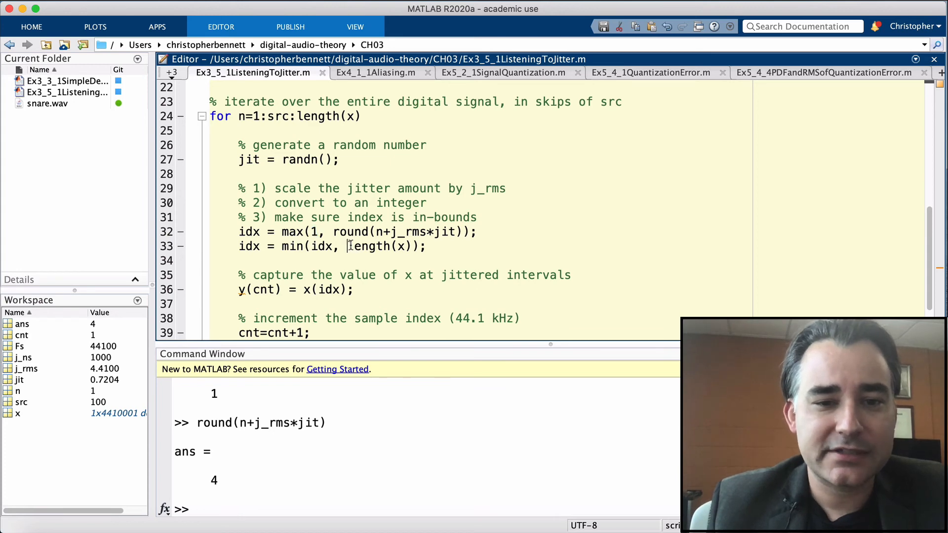
{"action": "double_click", "coordinate": [368, 246]}
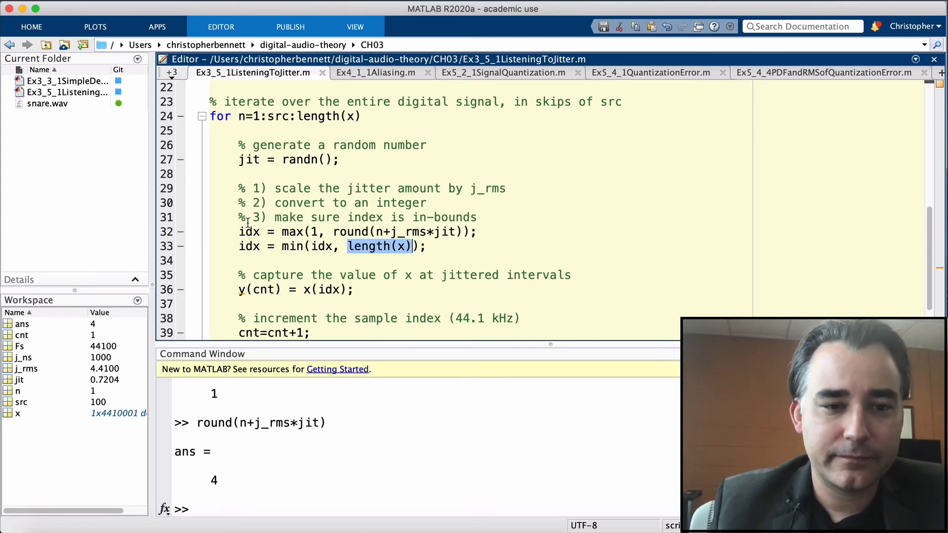
- Evaluate the two index-bounding lines 32–33 so idx = 4, then inspect x(idx)
{"action": "left_click_drag", "start_coordinate": [238, 231], "coordinate": [426, 246]}
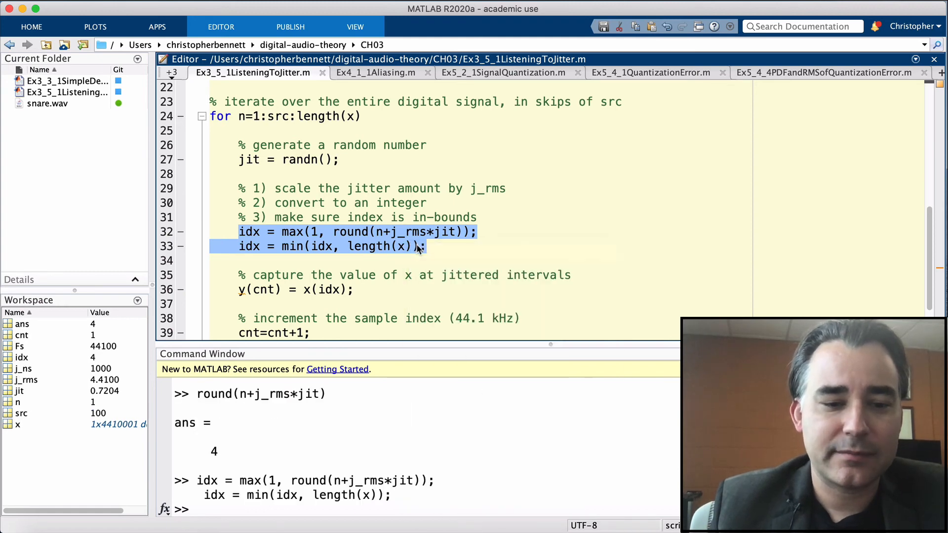
{"action": "scroll", "scroll_direction": "down", "scroll_amount": 3}
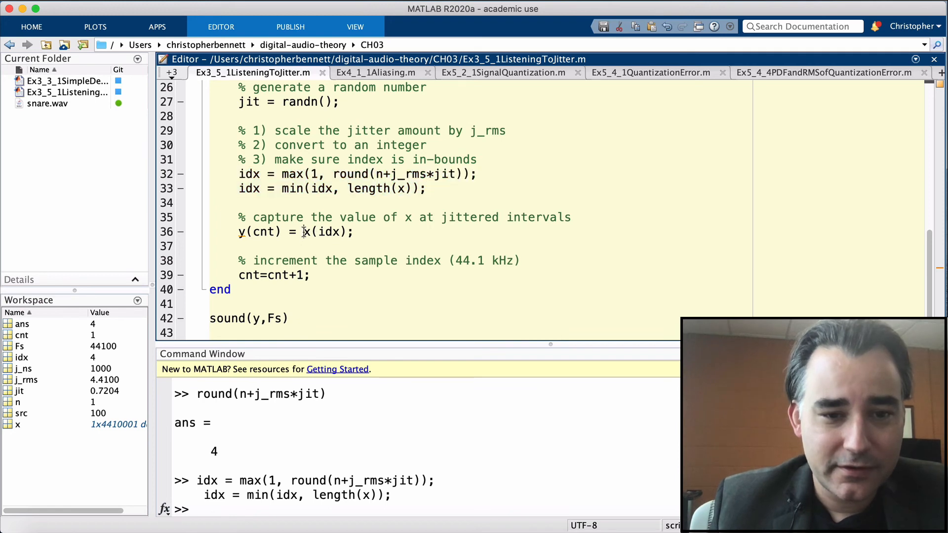
{"action": "double_click", "coordinate": [324, 231]}
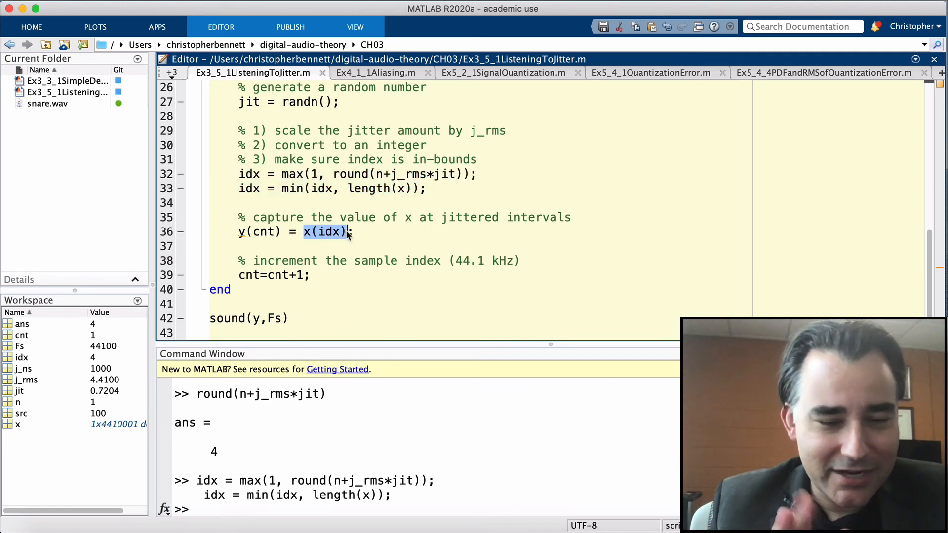
{"action": "mouse_move", "coordinate": [224, 232]}
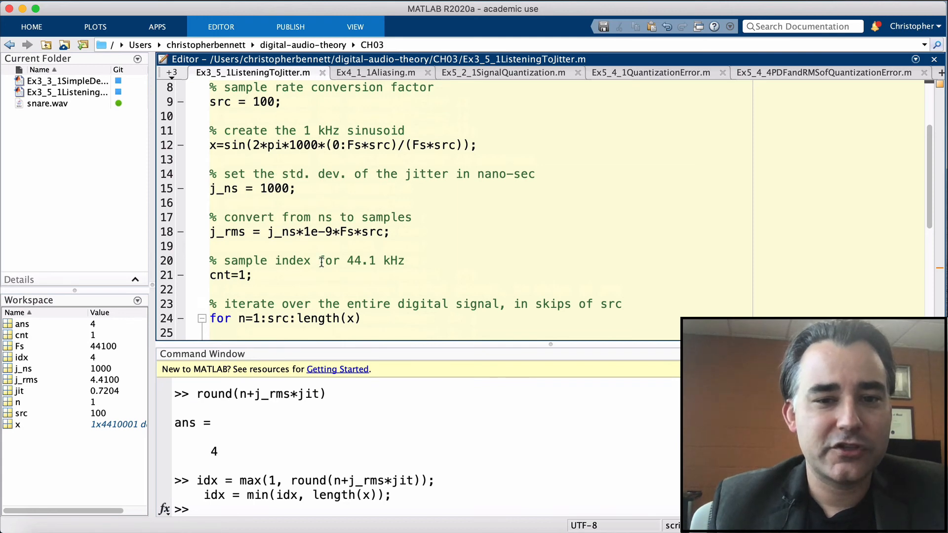
- Change j_ns to 10 and rerun the script, leaving j_rms = 0.0441 and y in the workspace
{"action": "scroll", "scroll_direction": "down", "scroll_amount": 3}
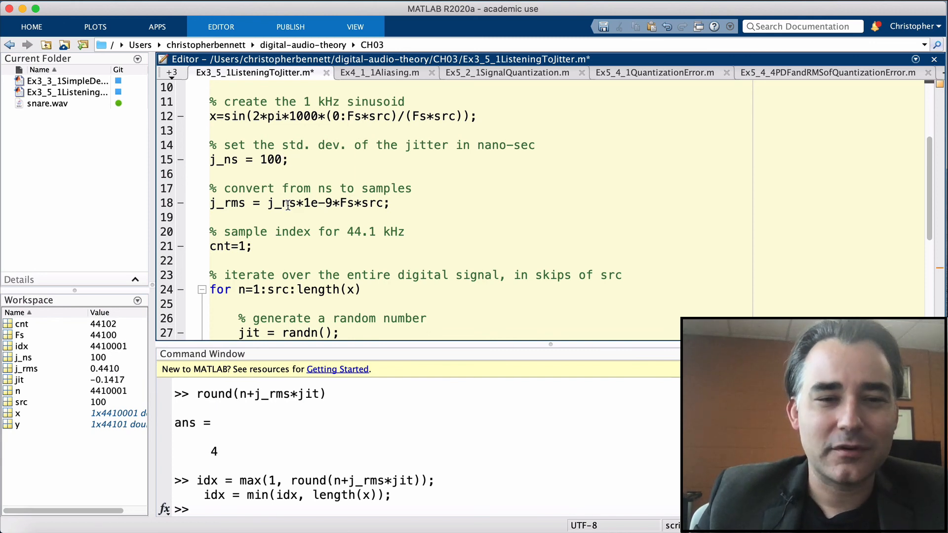
{"action": "type", "text": "10"}
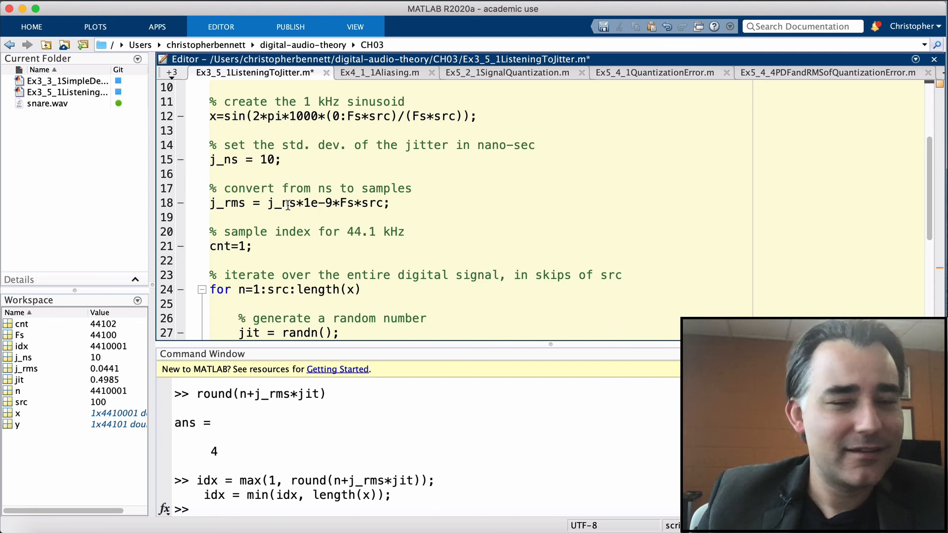